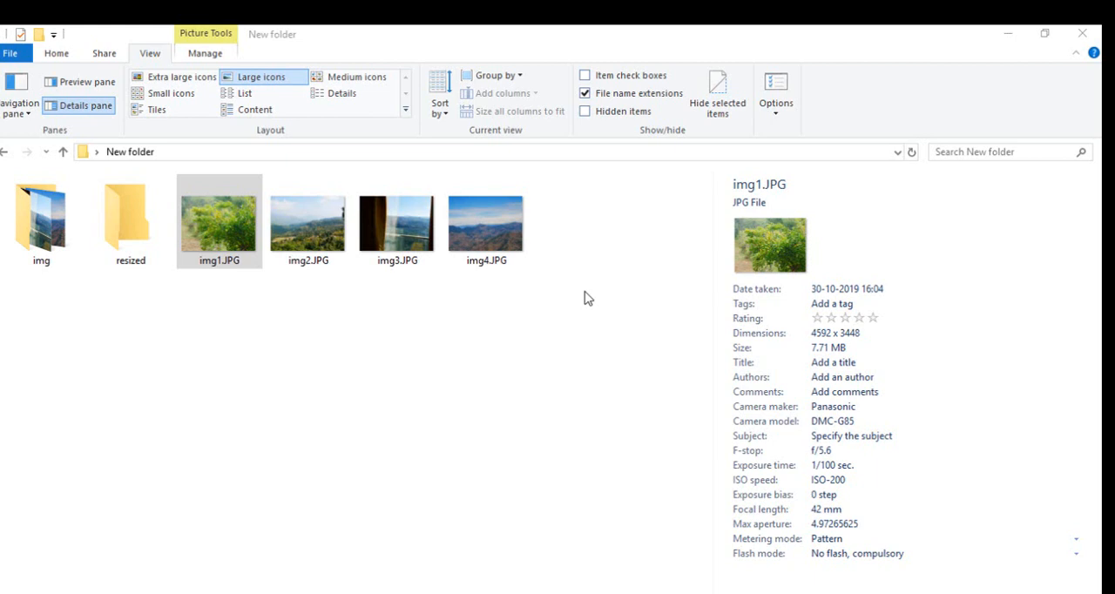
{"action": "mouse_move", "coordinate": [396, 270]}
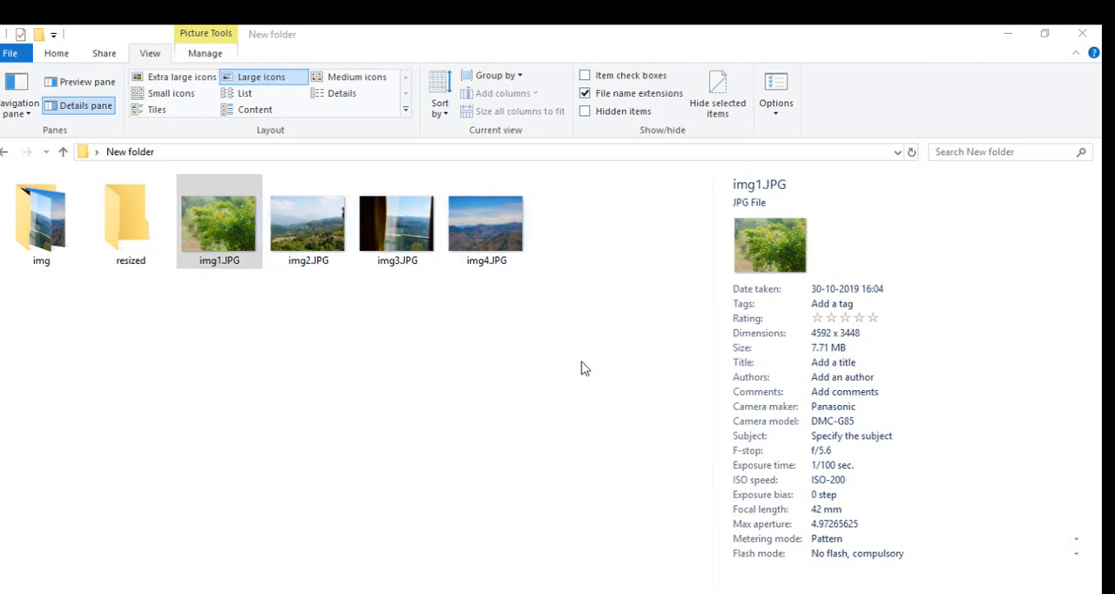
{"action": "mouse_move", "coordinate": [823, 359]}
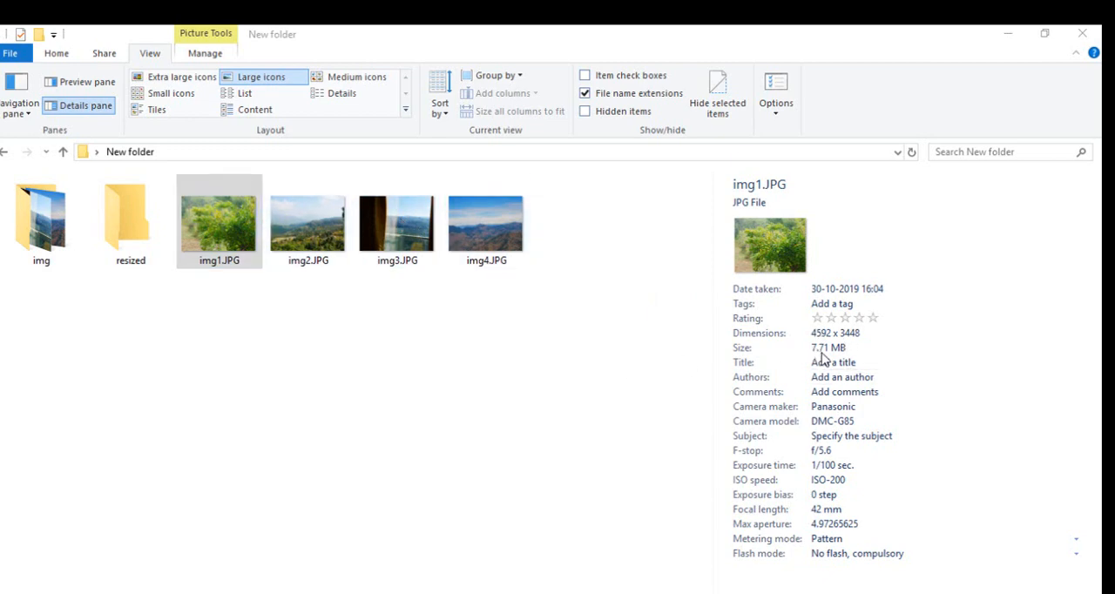
Check the details of img1–img4, then browse into the img folder and back to New folder
{"action": "left_click", "coordinate": [308, 223]}
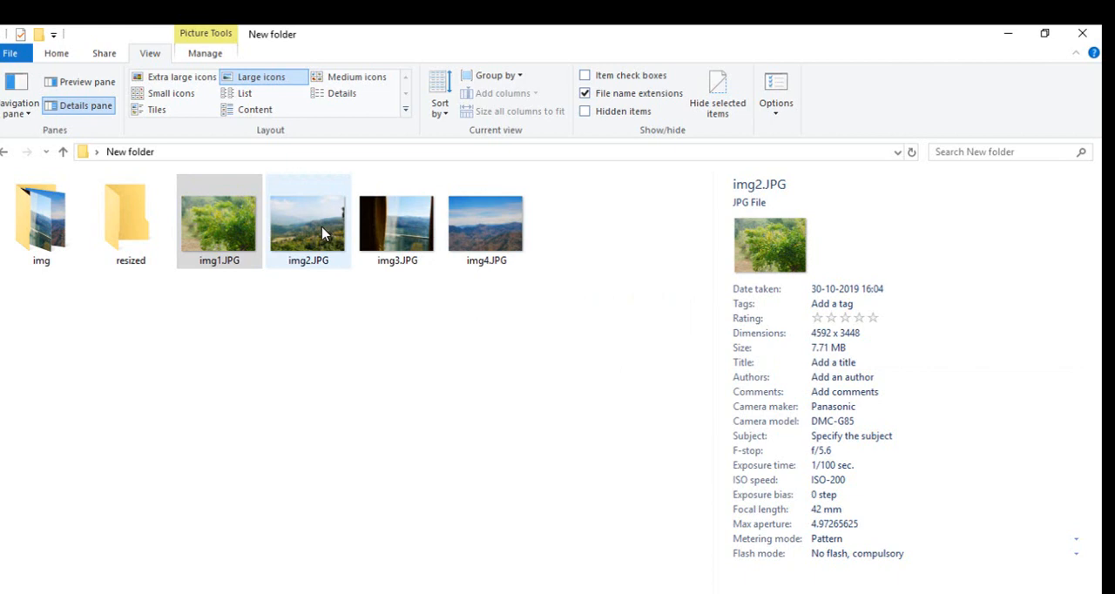
{"action": "left_click", "coordinate": [397, 222]}
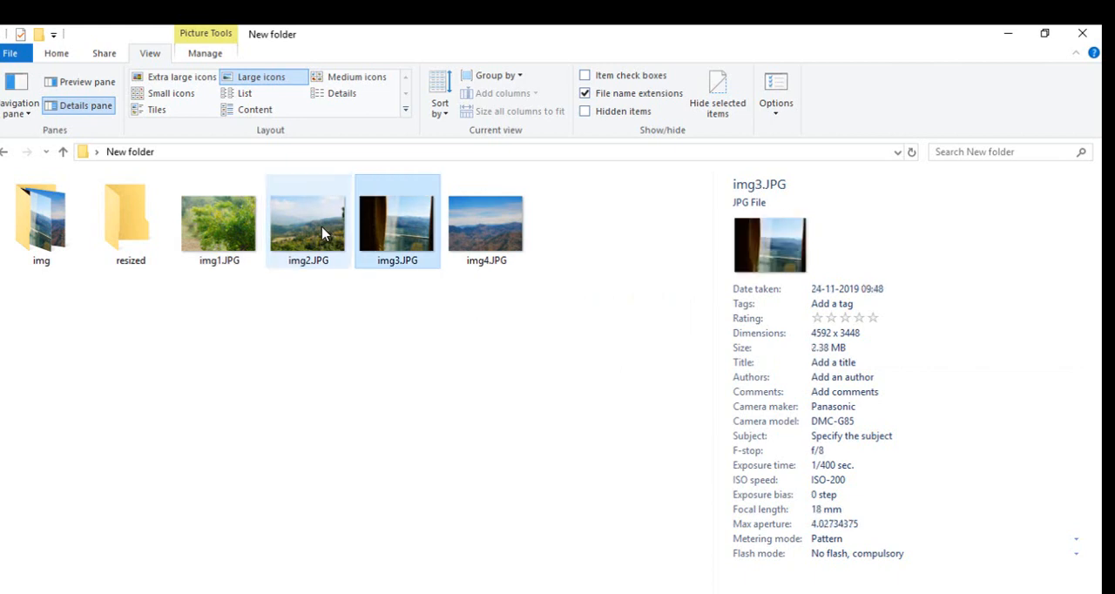
{"action": "left_click", "coordinate": [485, 222]}
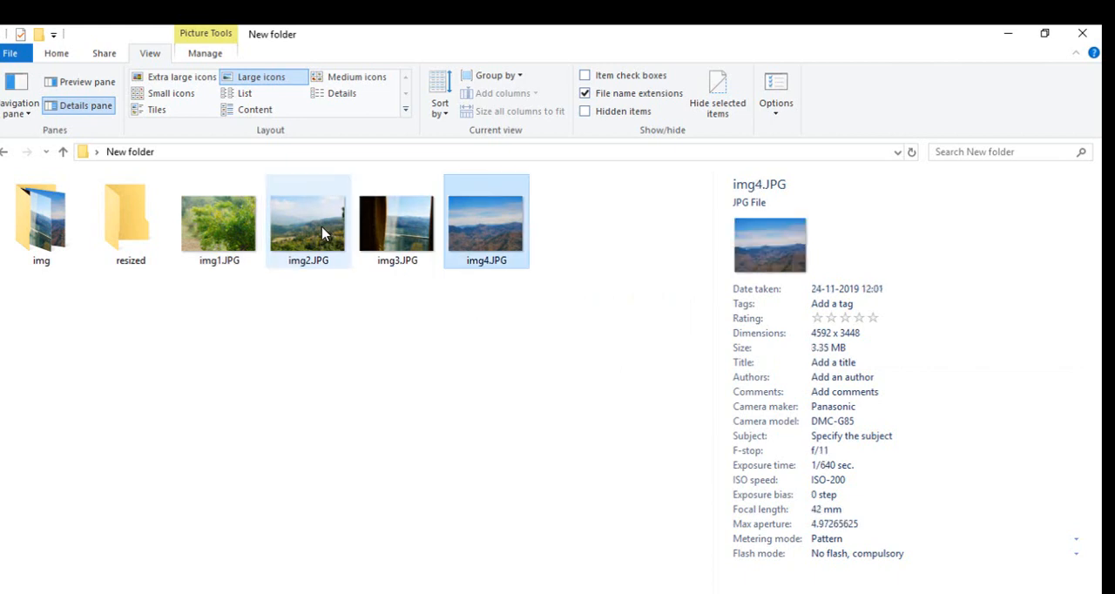
{"action": "mouse_move", "coordinate": [226, 233]}
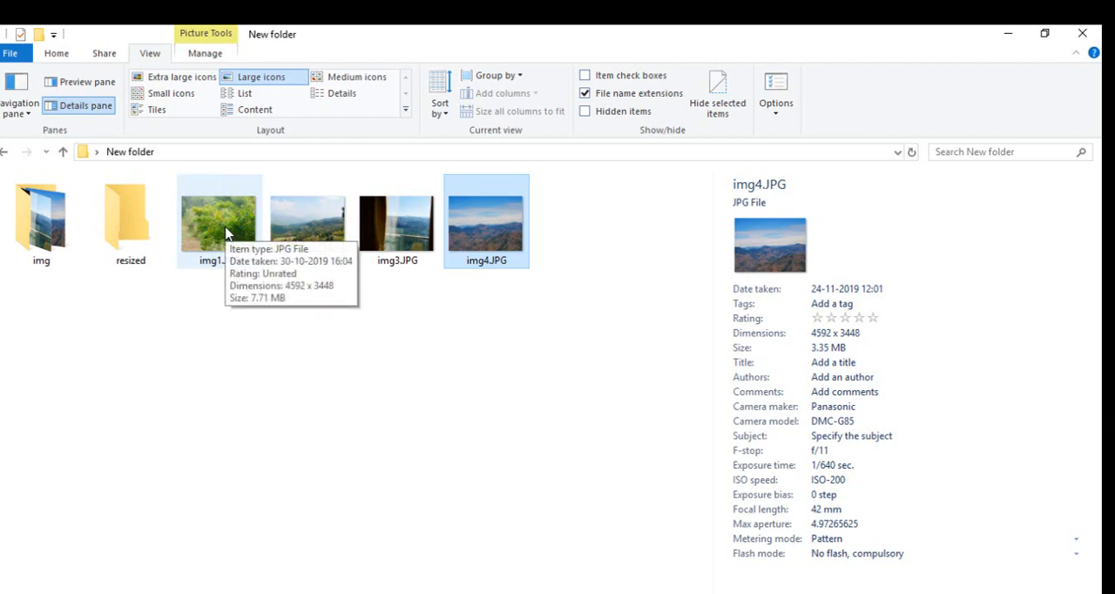
{"action": "left_click", "coordinate": [219, 221]}
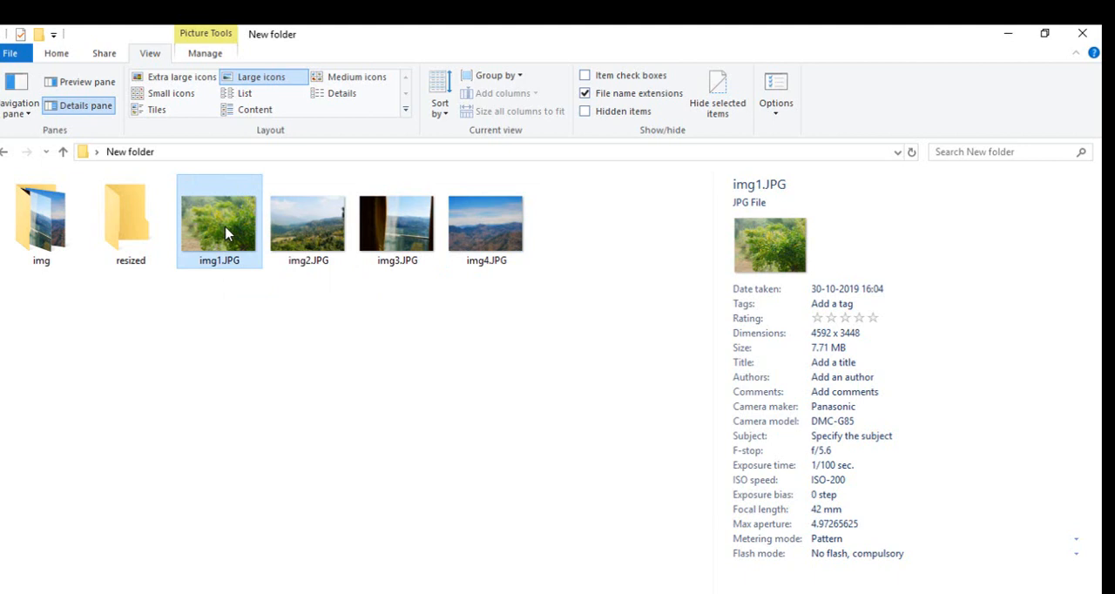
{"action": "mouse_move", "coordinate": [41, 215]}
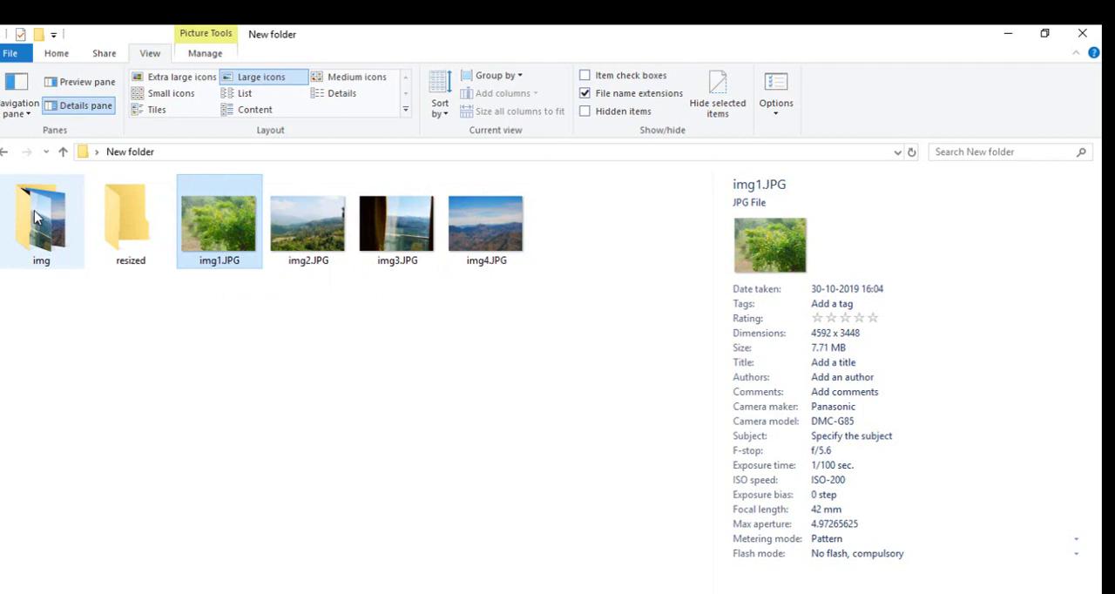
{"action": "double_click", "coordinate": [41, 217]}
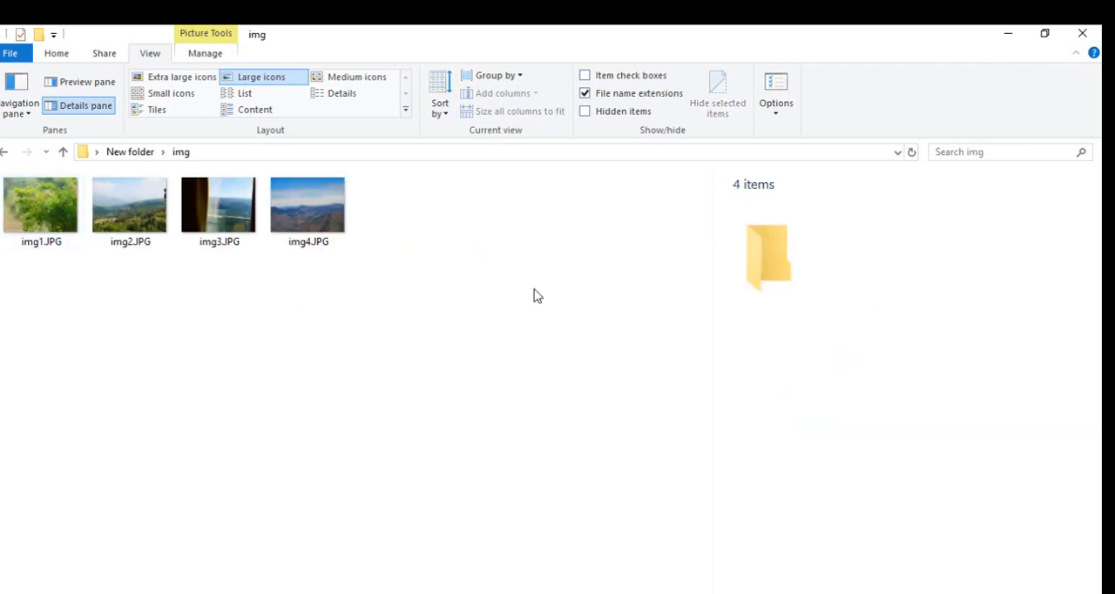
{"action": "left_click", "coordinate": [63, 151]}
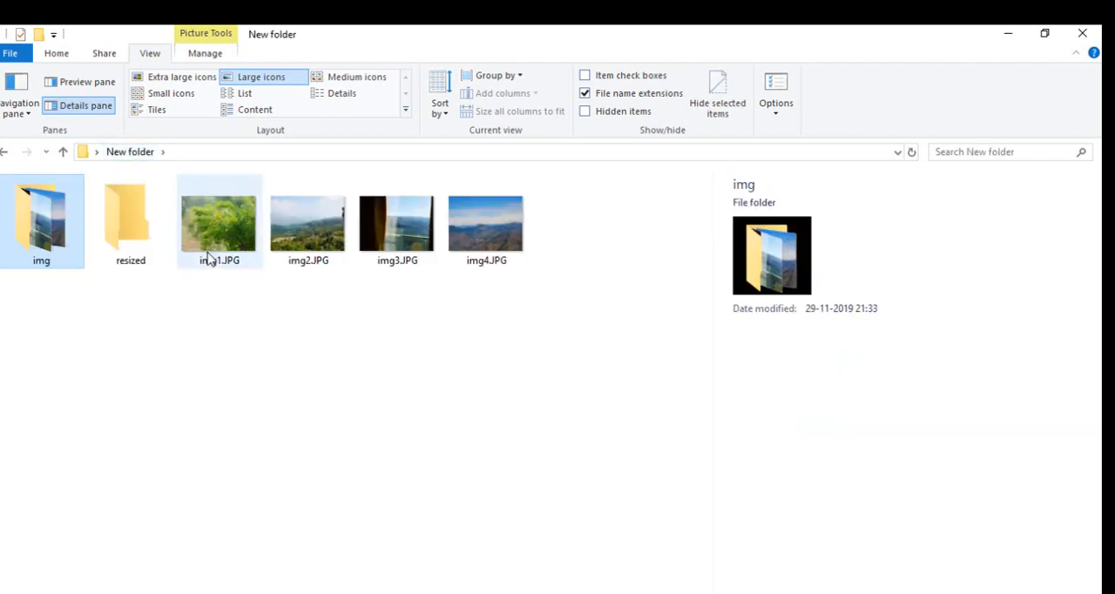
{"action": "mouse_move", "coordinate": [218, 223]}
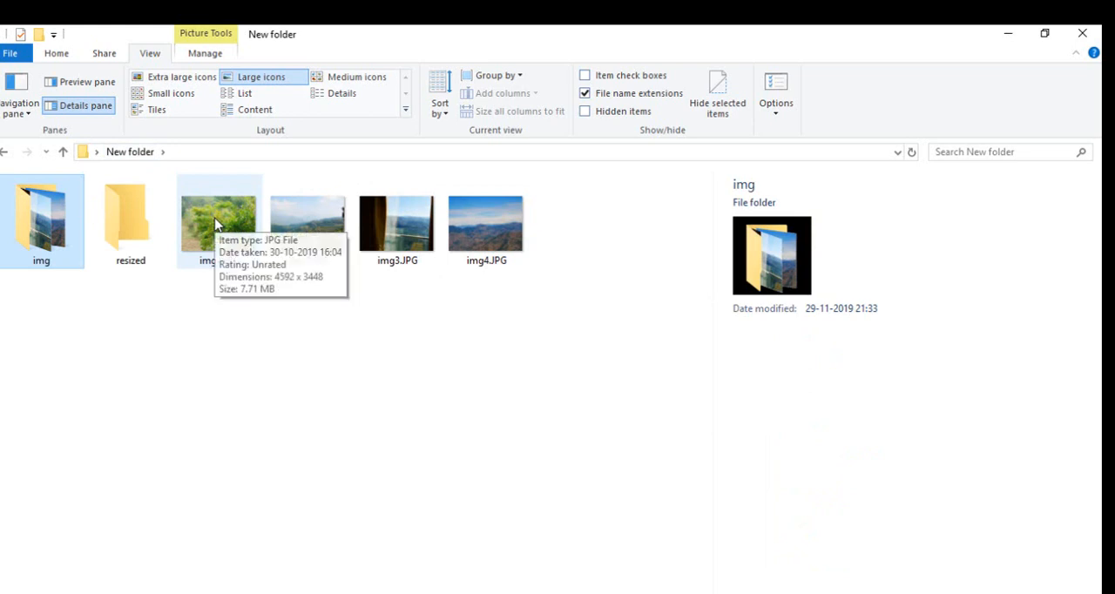
Send img1.JPG to Mail recipient with picture size Large 1280 x 1024 (about 384 KB)
{"action": "right_click", "coordinate": [219, 222]}
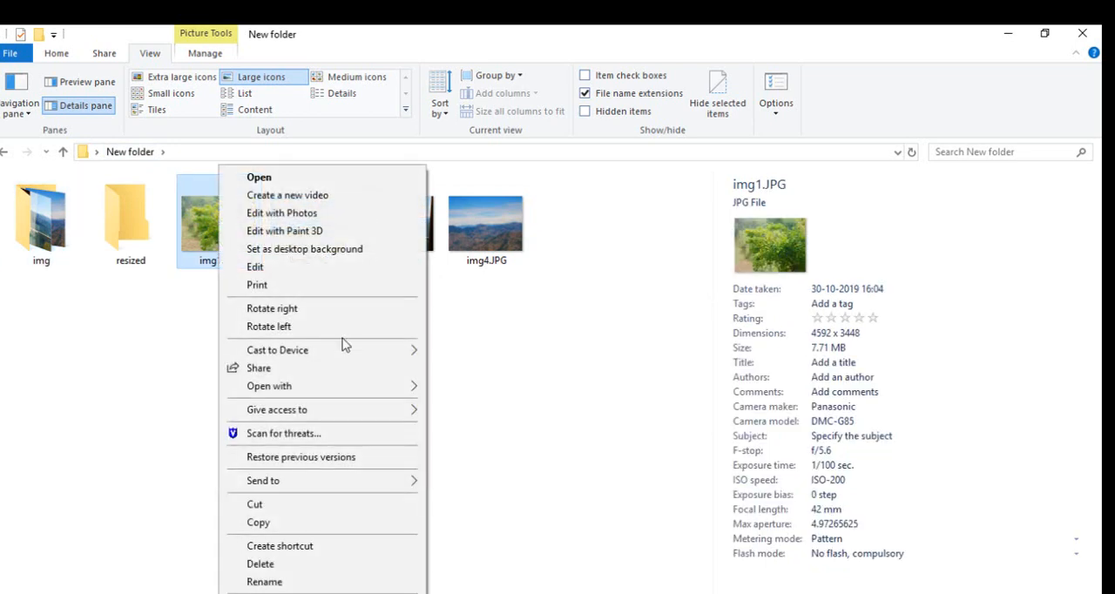
{"action": "left_click", "coordinate": [263, 479]}
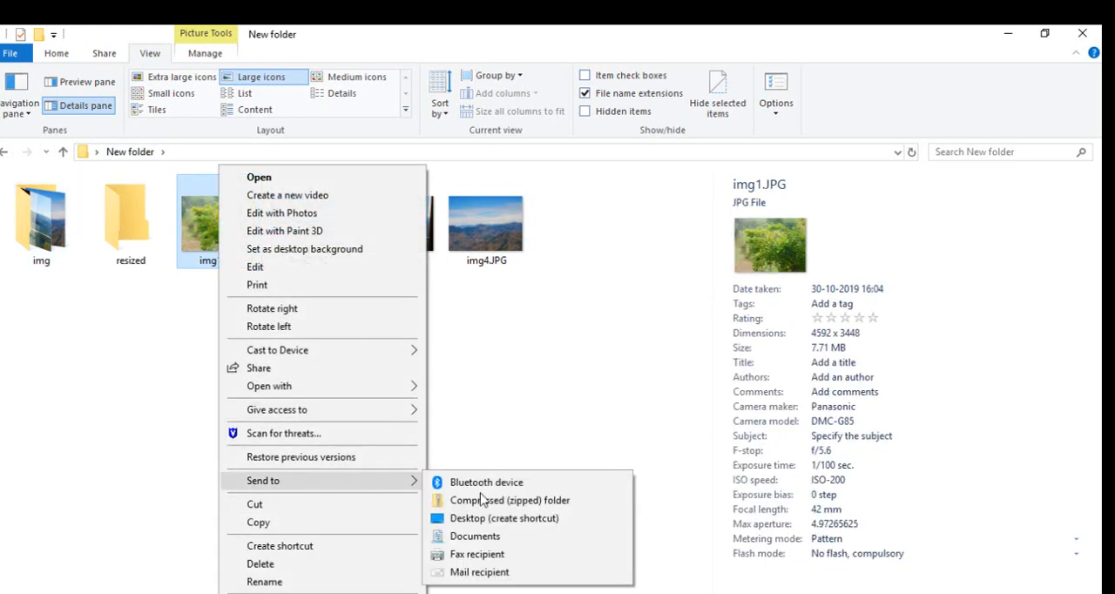
{"action": "mouse_move", "coordinate": [479, 572]}
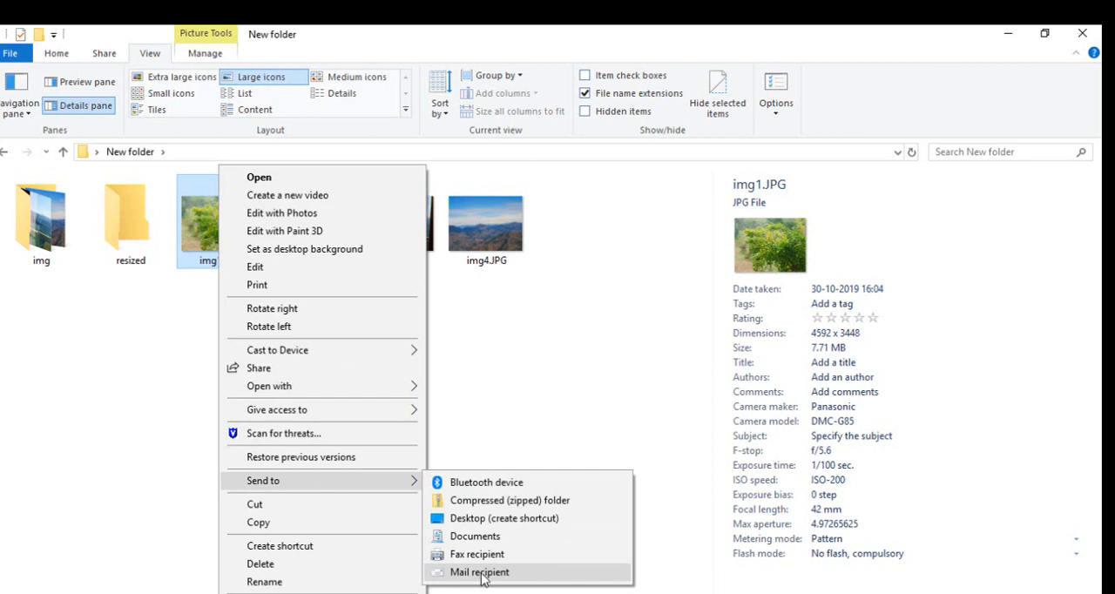
{"action": "left_click", "coordinate": [479, 572]}
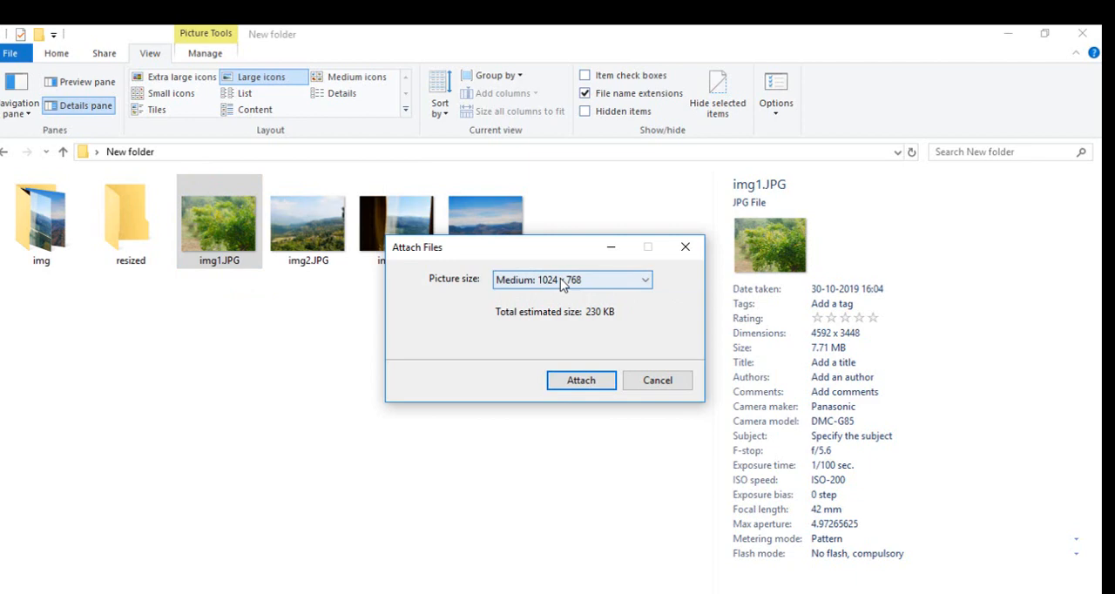
{"action": "left_click", "coordinate": [570, 280]}
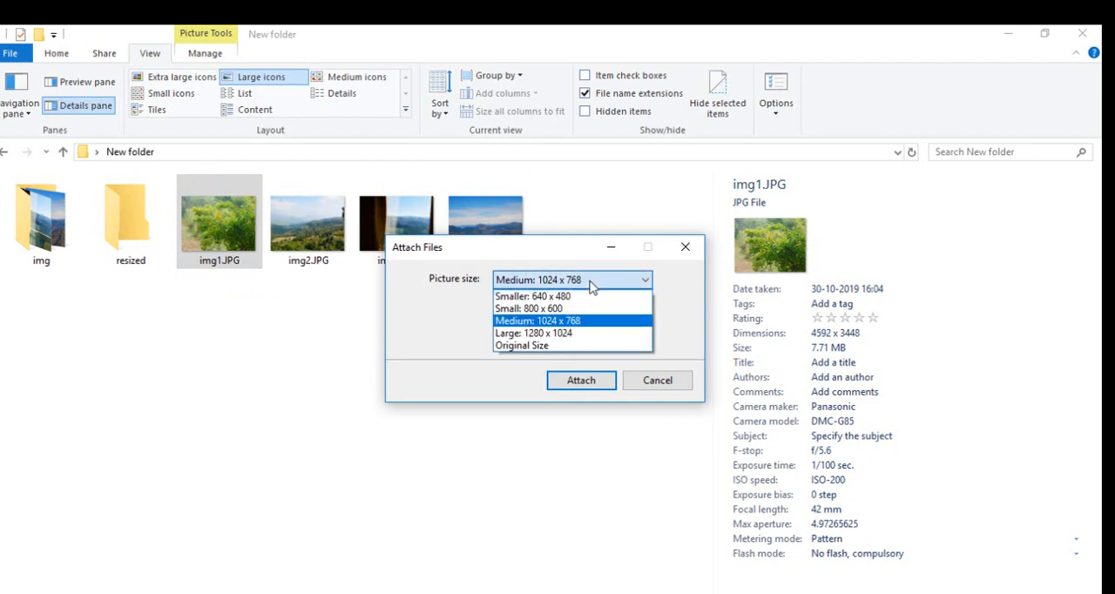
{"action": "mouse_move", "coordinate": [568, 334]}
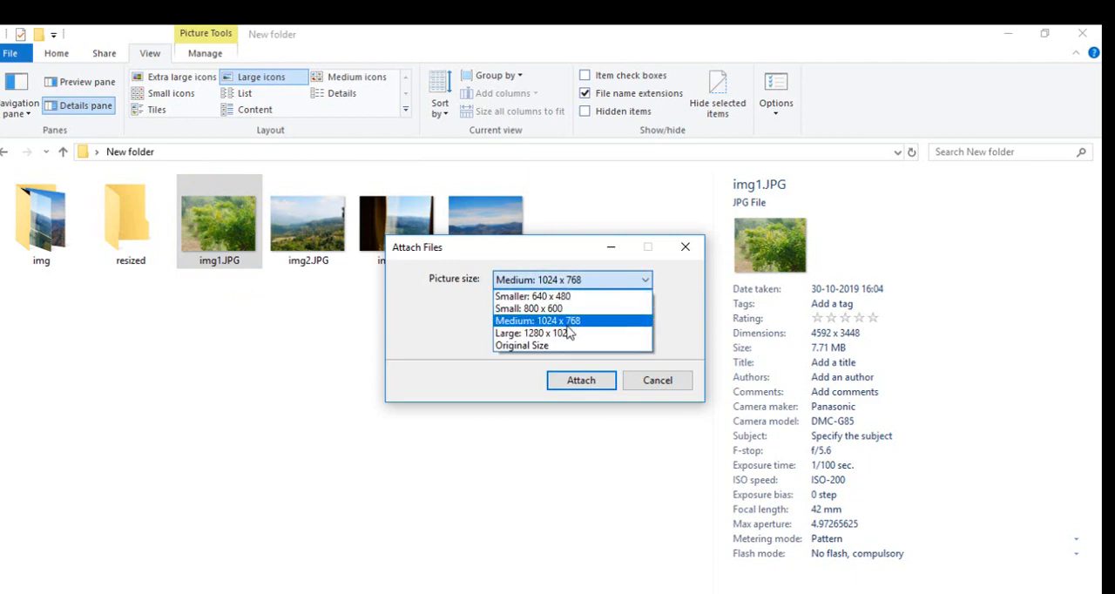
{"action": "left_click", "coordinate": [533, 333]}
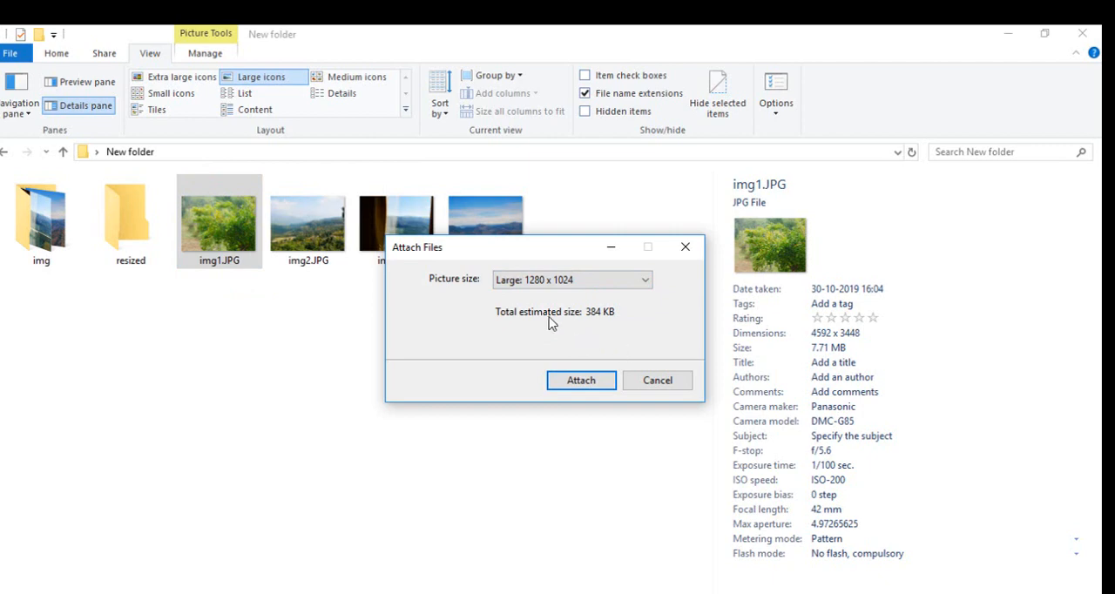
{"action": "mouse_move", "coordinate": [588, 317]}
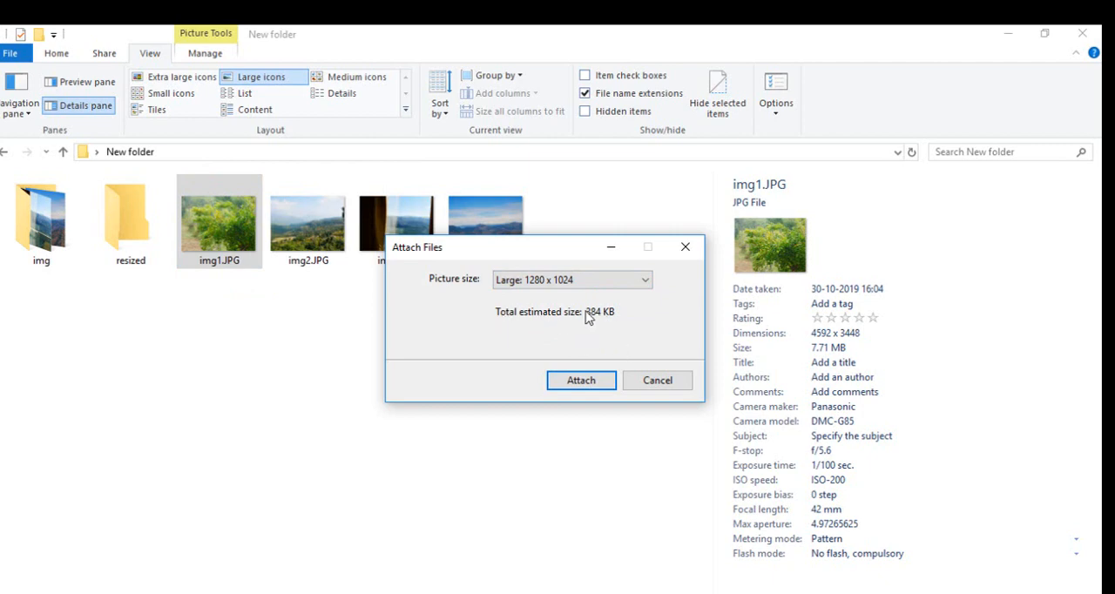
{"action": "mouse_move", "coordinate": [818, 348]}
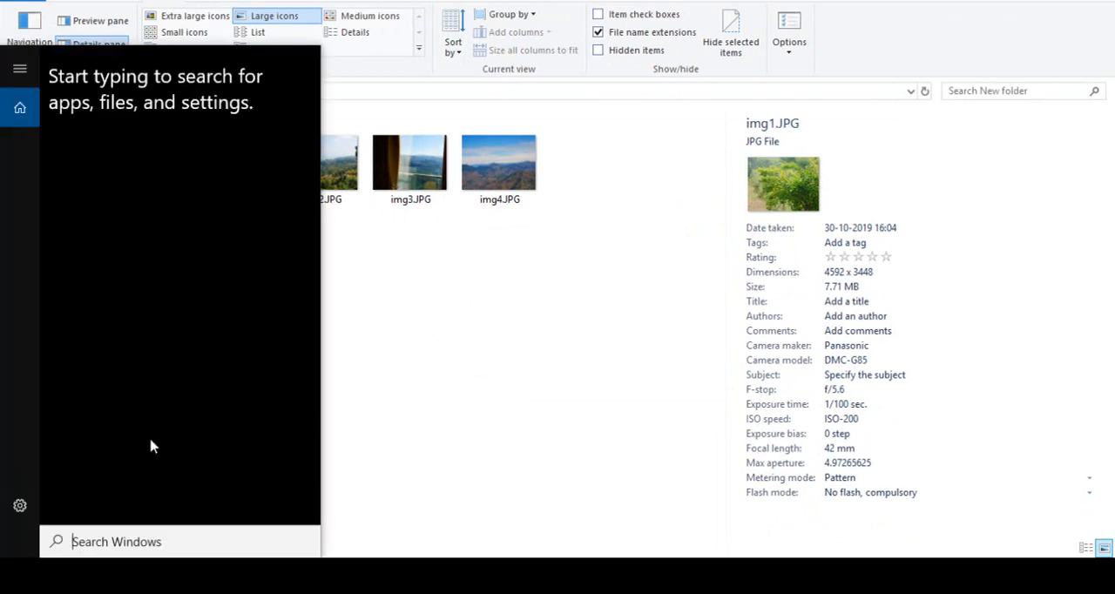
{"action": "type", "text": "%temp"}
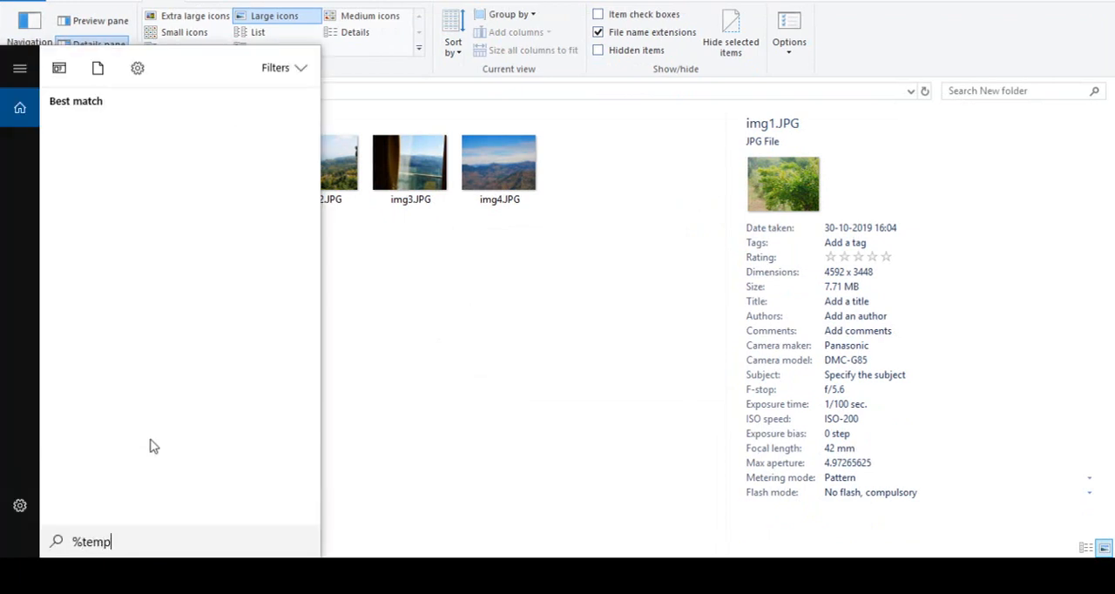
{"action": "type", "text": "%"}
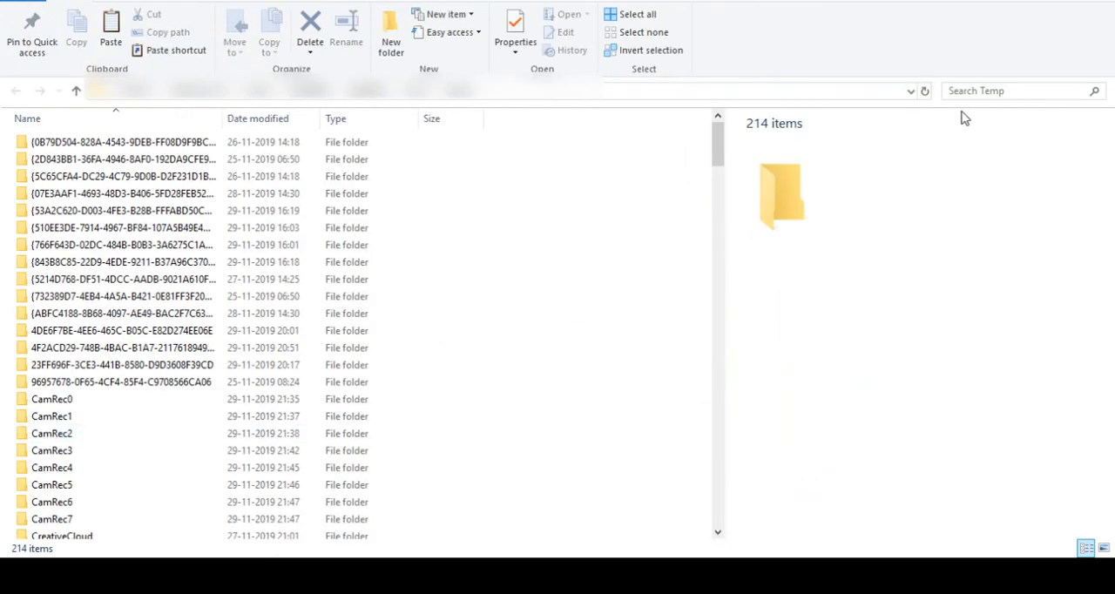
{"action": "type", "text": "img"}
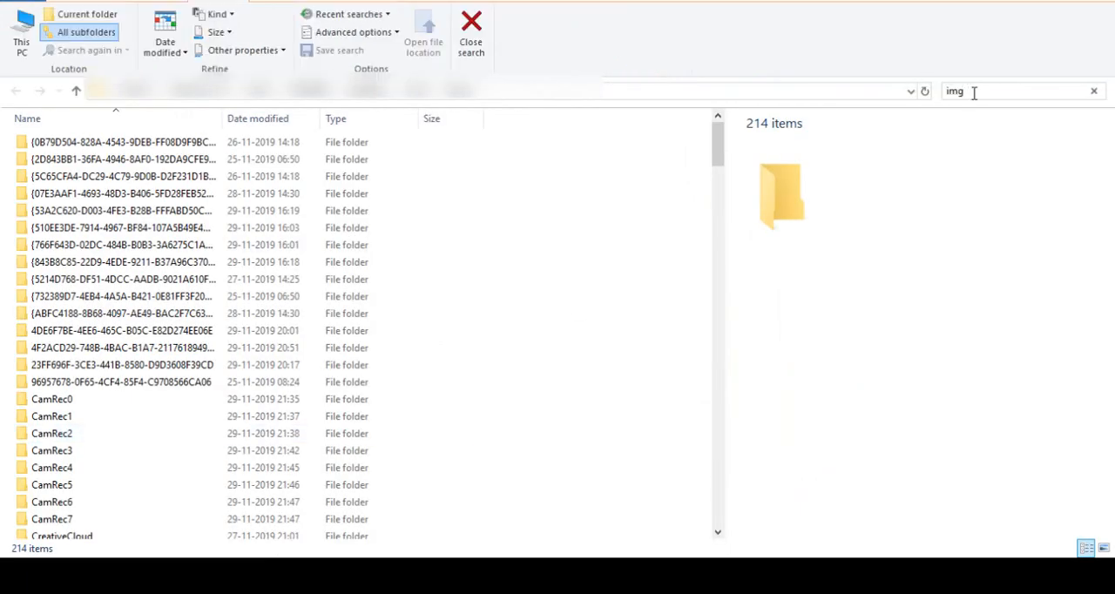
{"action": "type", "text": "1"}
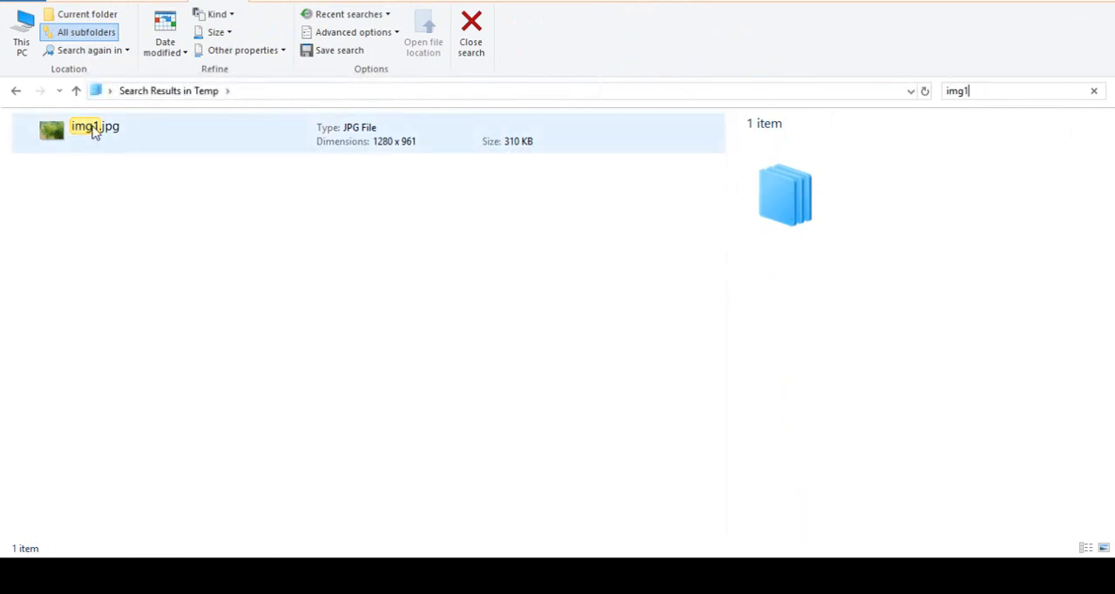
{"action": "double_click", "coordinate": [94, 129]}
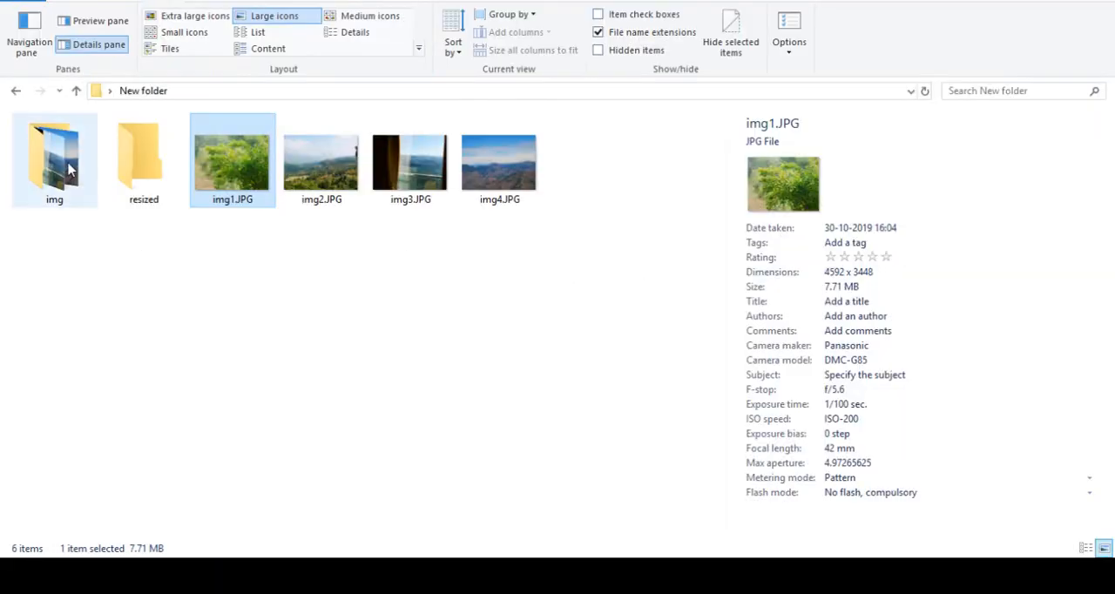
Attach the whole img folder to mail at Large 1280 x 1024, about 1.50 MB
{"action": "right_click", "coordinate": [54, 157]}
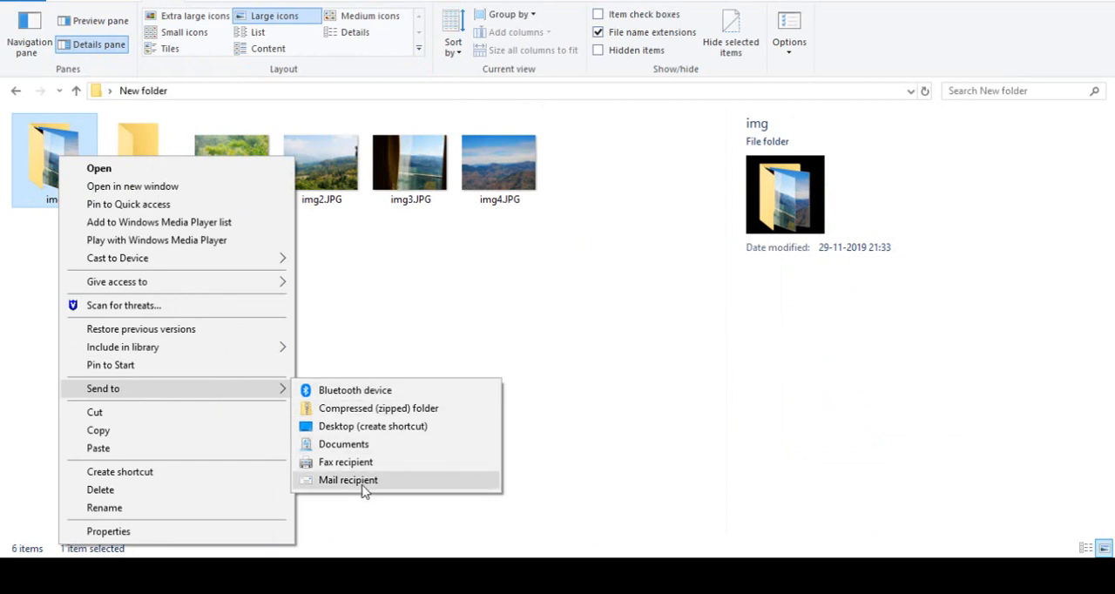
{"action": "mouse_move", "coordinate": [365, 489]}
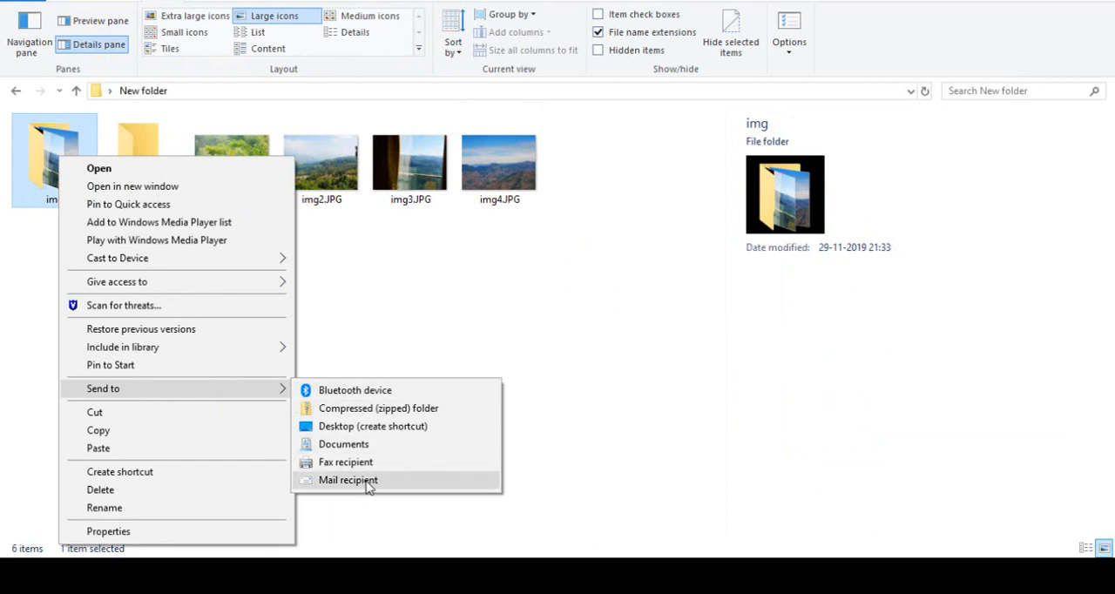
{"action": "left_click", "coordinate": [347, 480]}
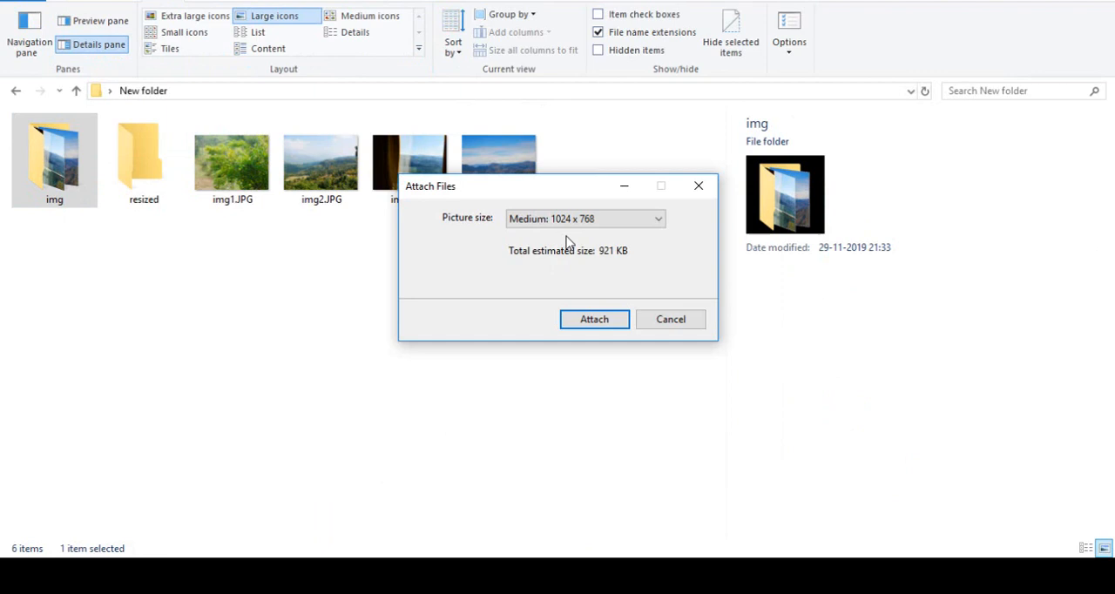
{"action": "left_click", "coordinate": [584, 217]}
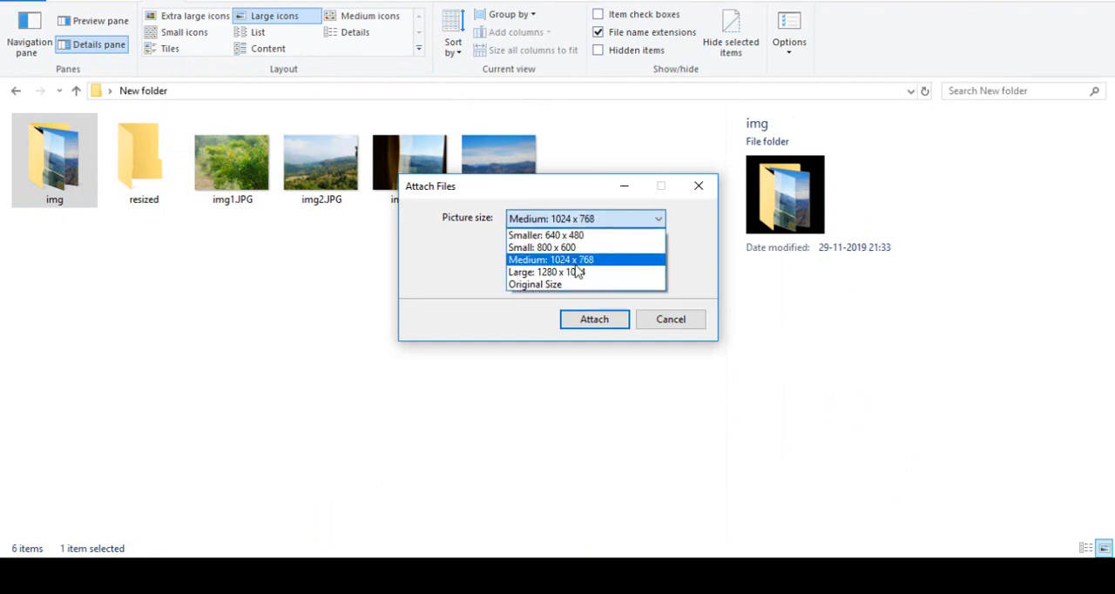
{"action": "left_click", "coordinate": [534, 284]}
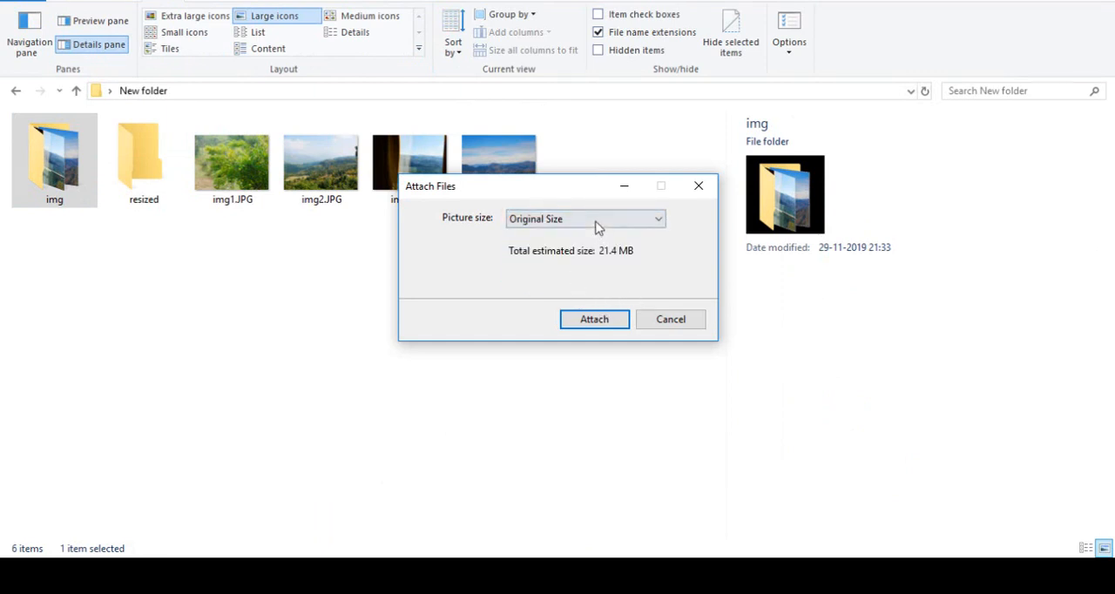
{"action": "left_click", "coordinate": [584, 219]}
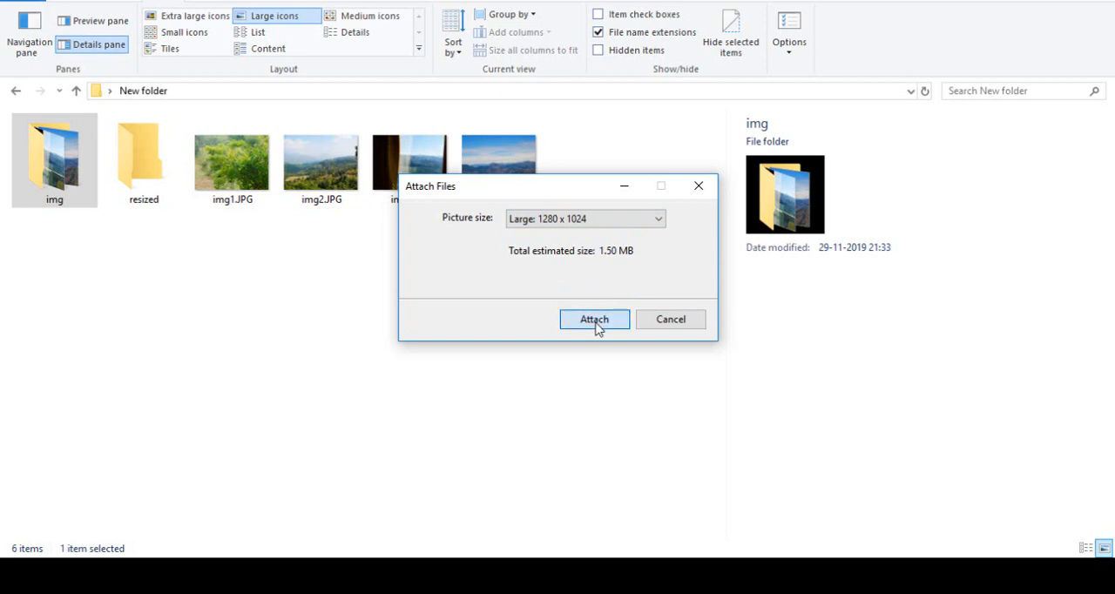
{"action": "left_click", "coordinate": [594, 318]}
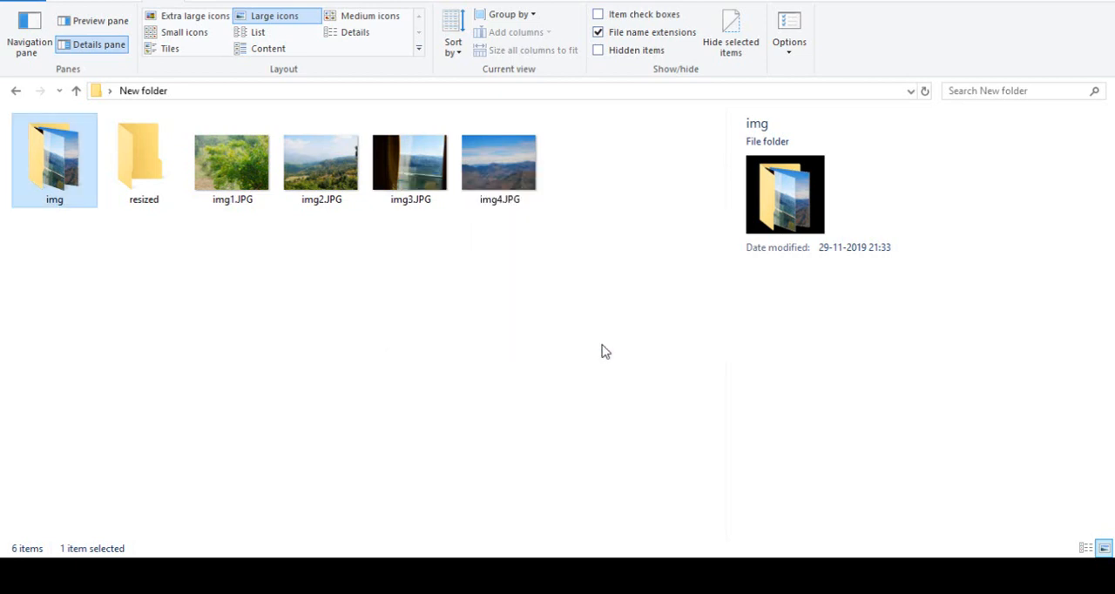
{"action": "mouse_move", "coordinate": [168, 511]}
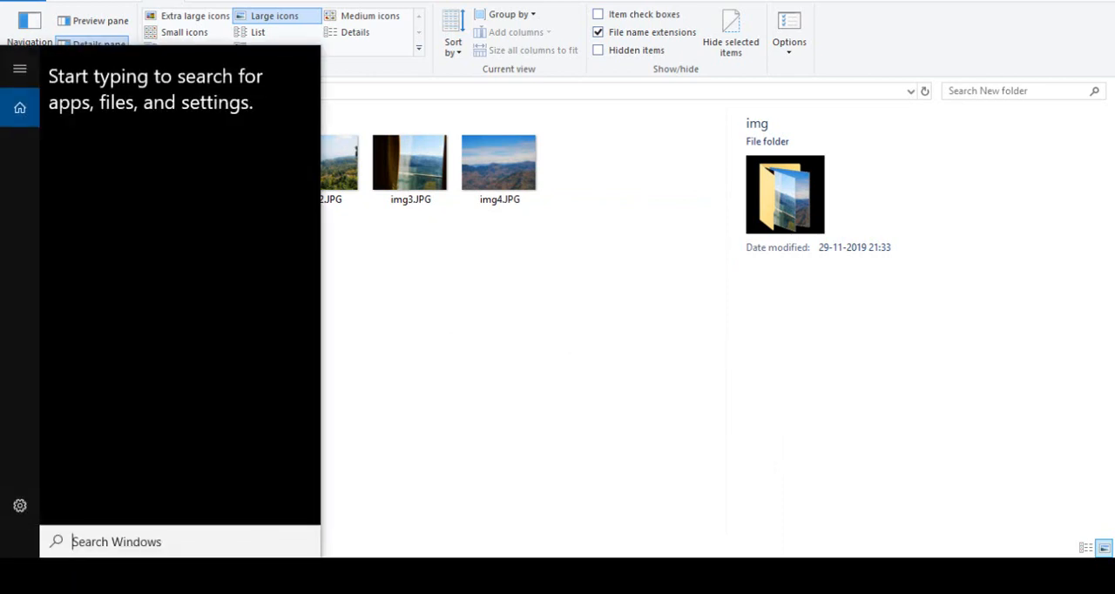
Find the resized copies in %temp%, dismiss the Outlook logon error, and open img2.jpg
{"action": "type", "text": "%temp"}
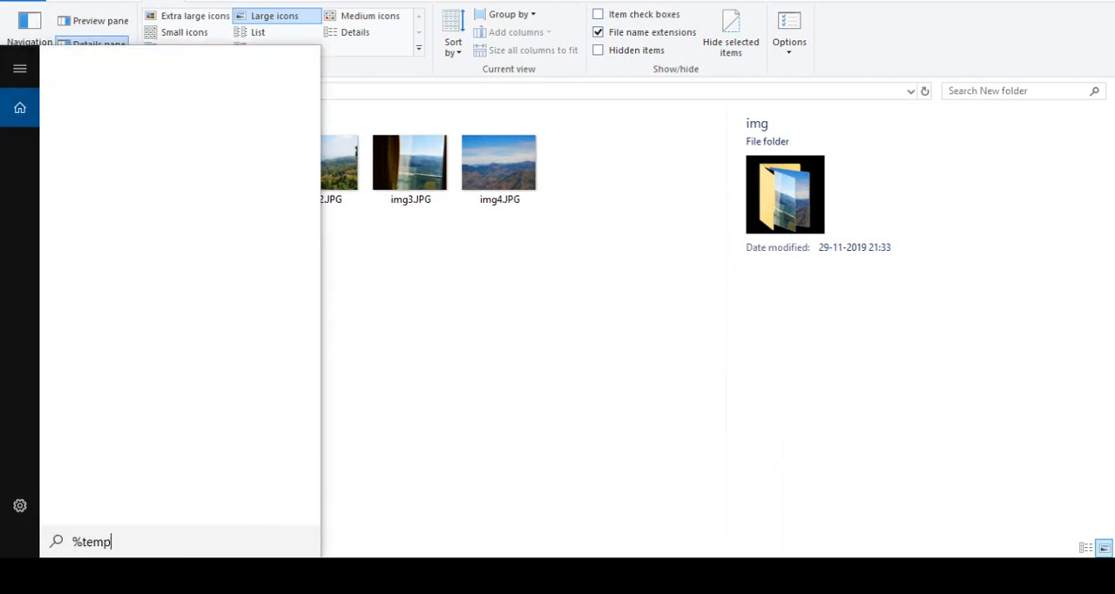
{"action": "type", "text": "%"}
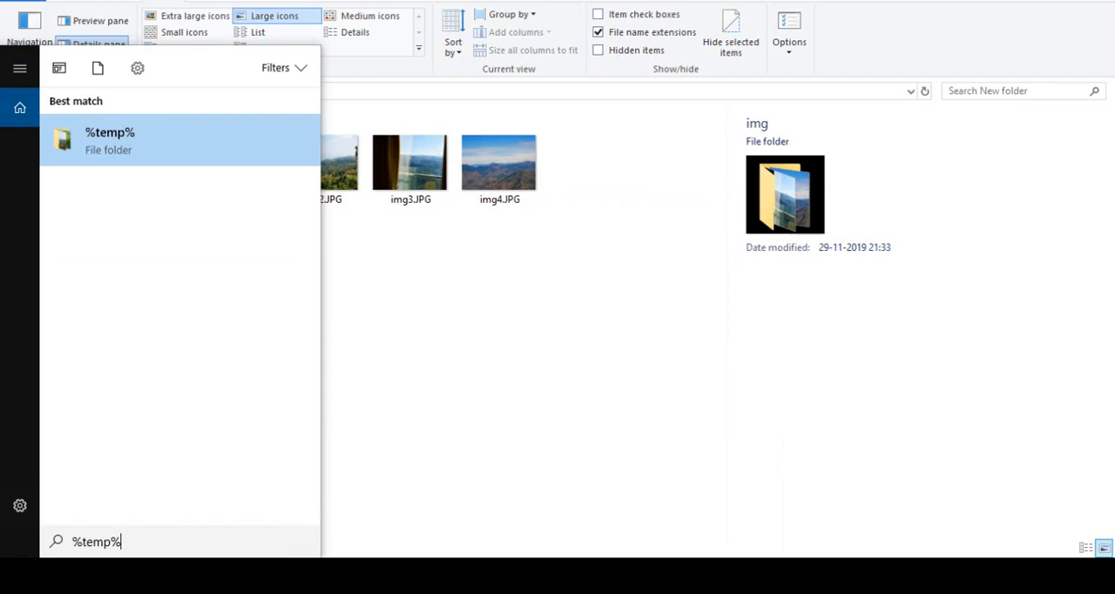
{"action": "left_click", "coordinate": [109, 140]}
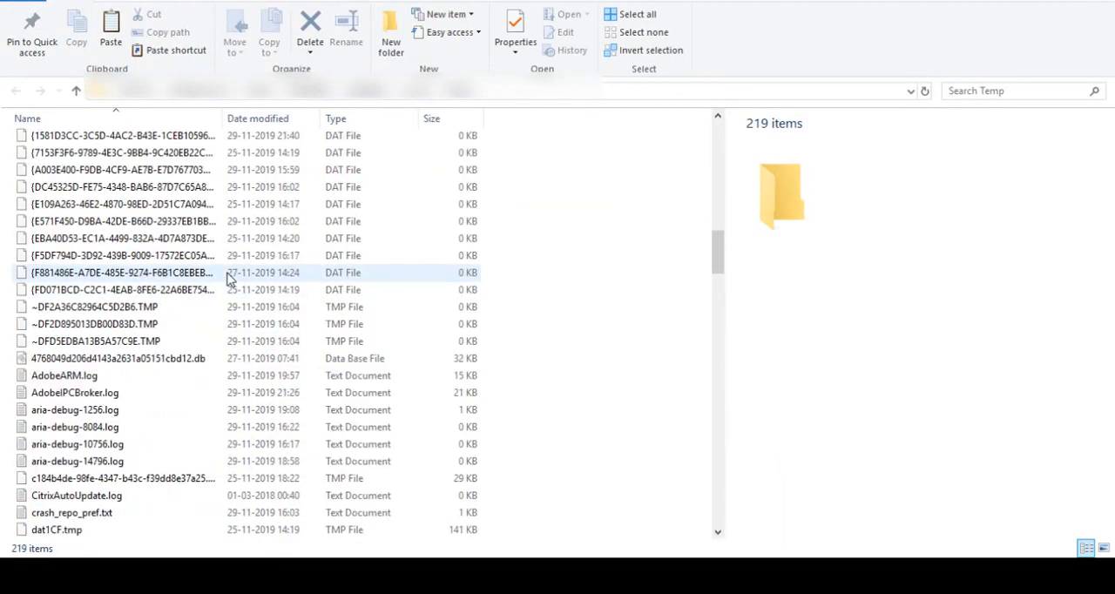
{"action": "scroll", "scroll_direction": "down", "scroll_amount": 3}
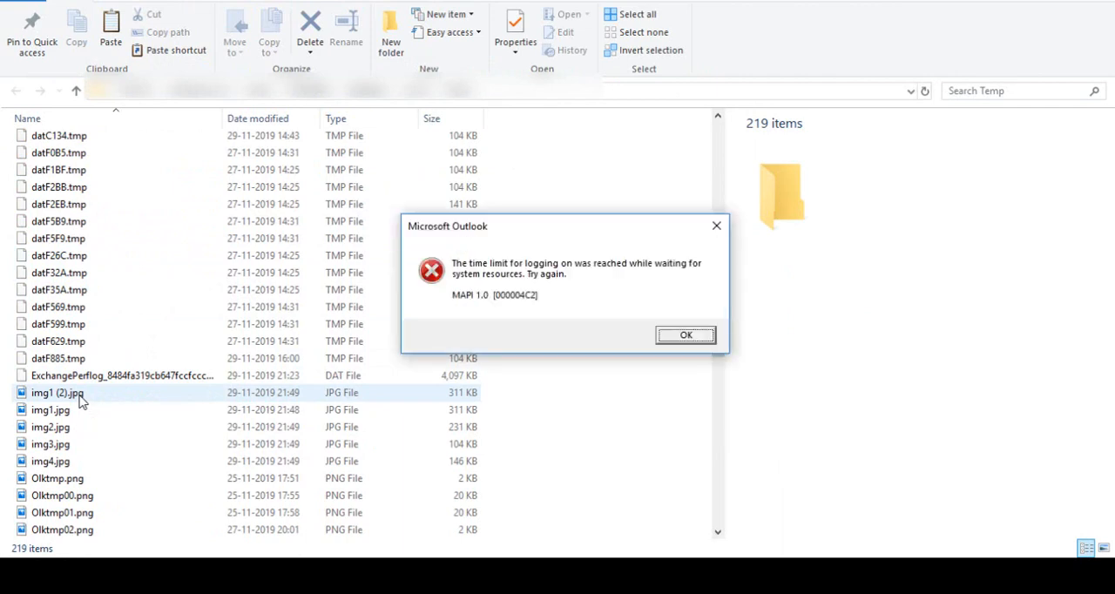
{"action": "left_click", "coordinate": [684, 335]}
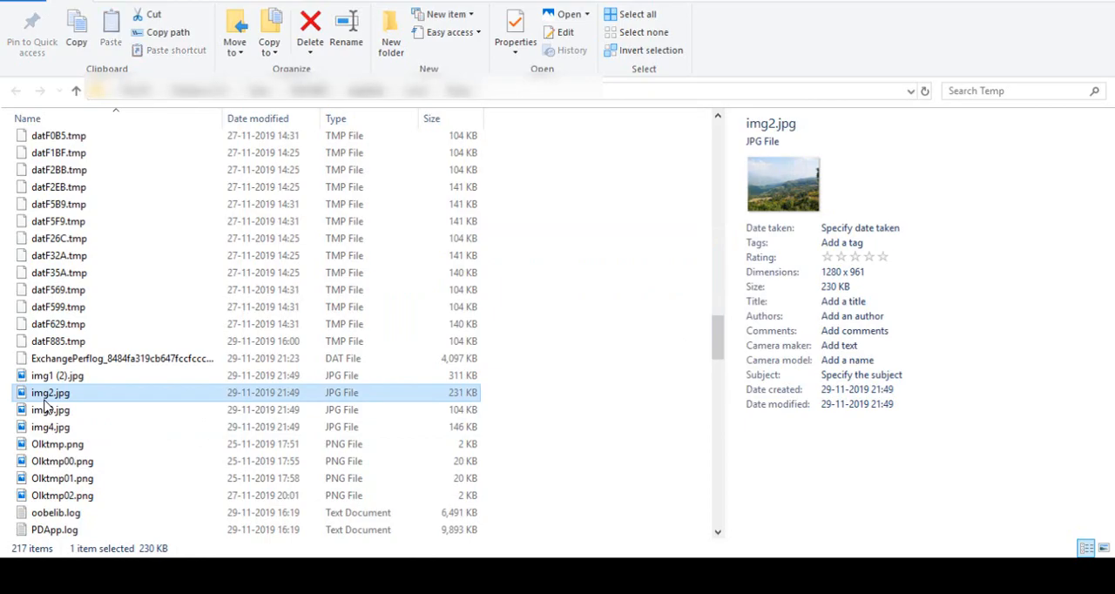
{"action": "double_click", "coordinate": [50, 392]}
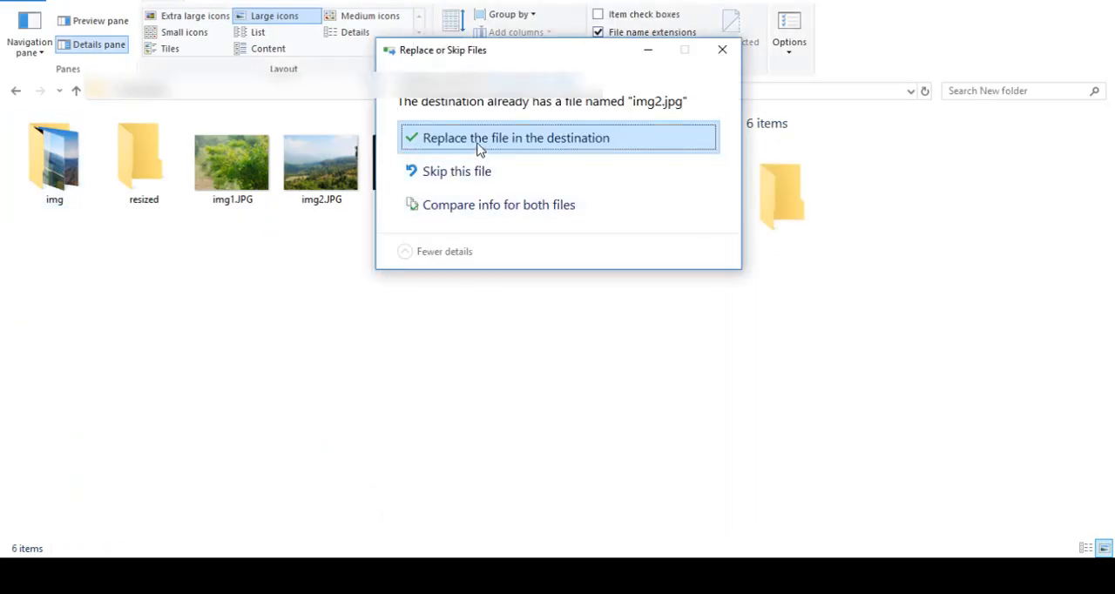
Replace New folder's img2.JPG with the resized 1280 x 961, 230 KB copy
{"action": "left_click", "coordinate": [557, 138]}
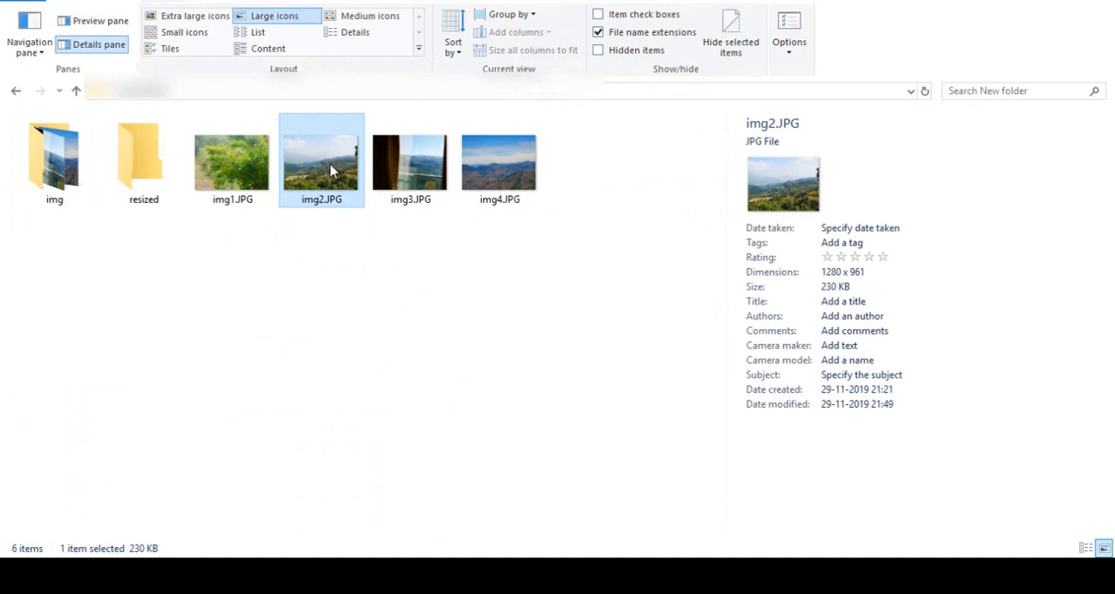
{"action": "mouse_move", "coordinate": [831, 294]}
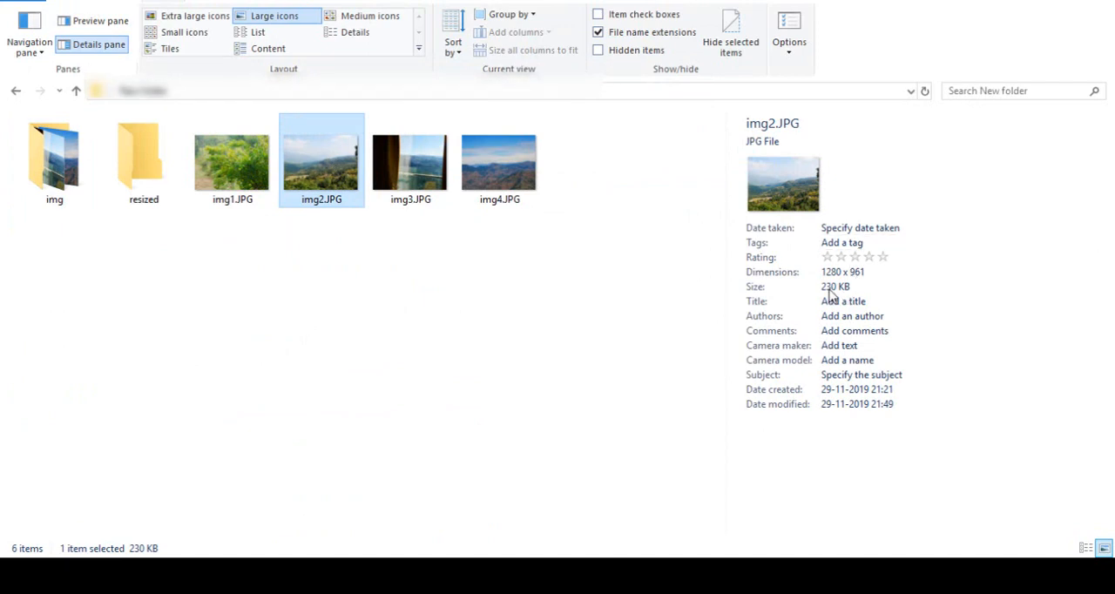